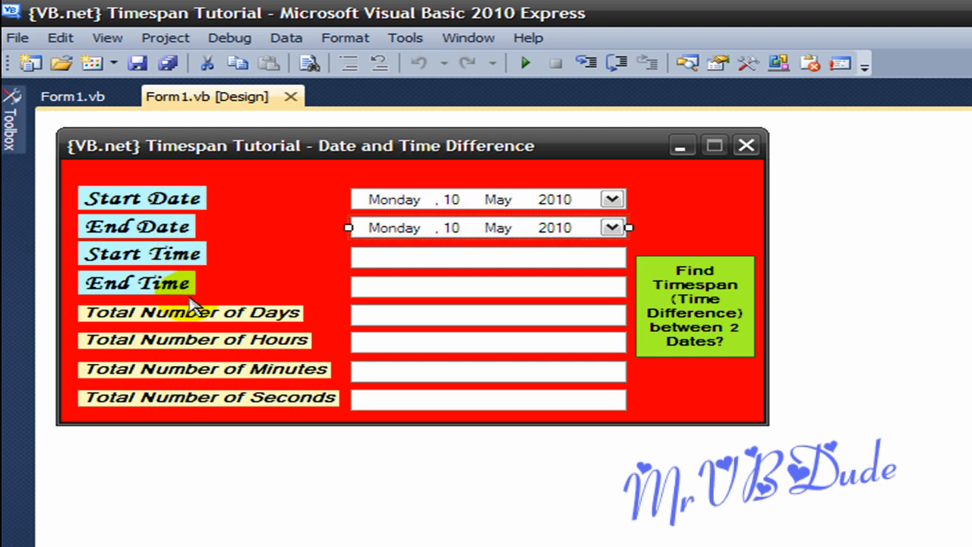
{"action": "mouse_move", "coordinate": [419, 261]}
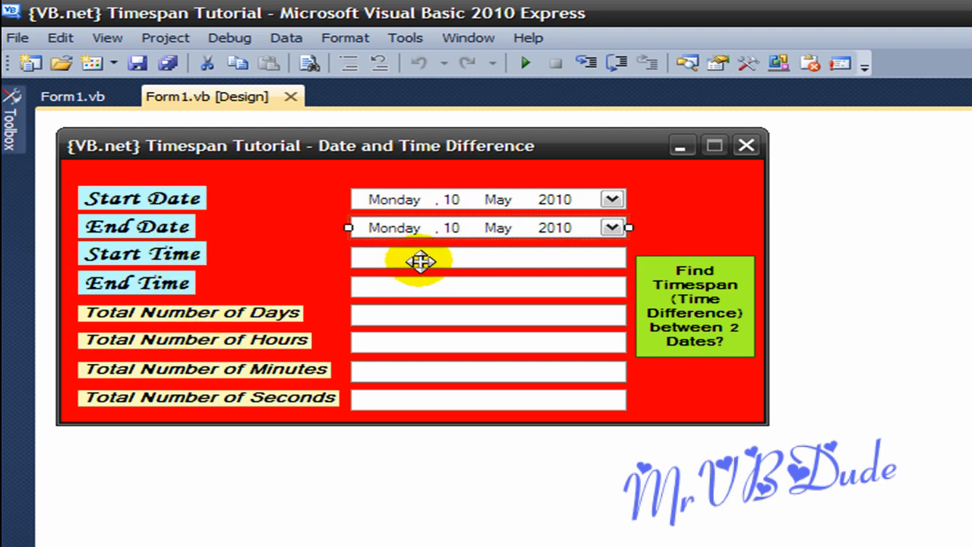
{"action": "mouse_move", "coordinate": [449, 396]}
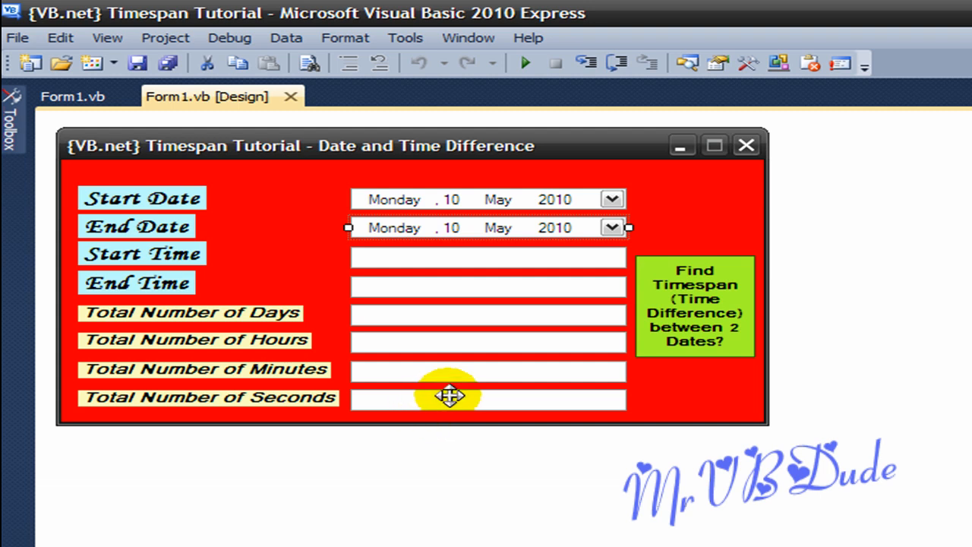
- Review the form's Find Timespan button, date pickers, minutes box and the code behind it
{"action": "left_click", "coordinate": [692, 306]}
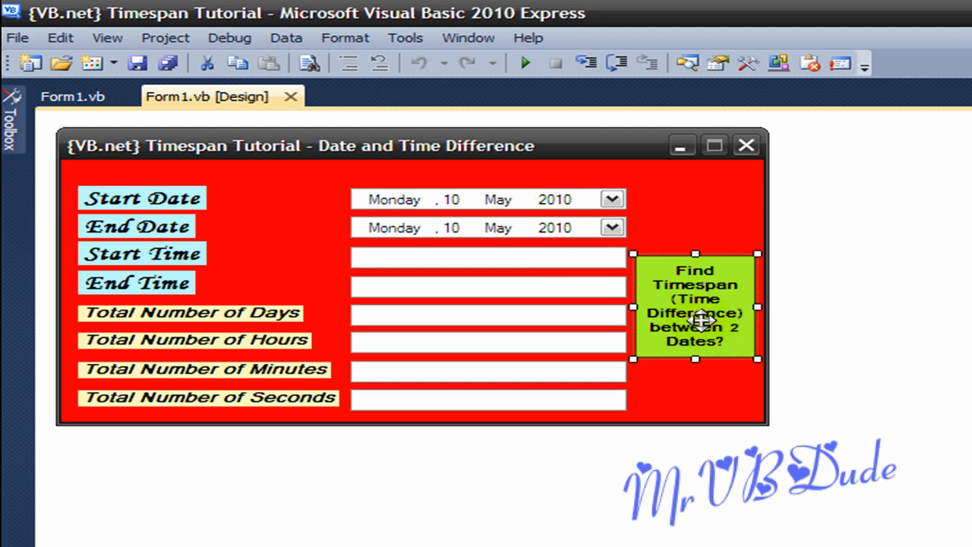
{"action": "mouse_move", "coordinate": [175, 334]}
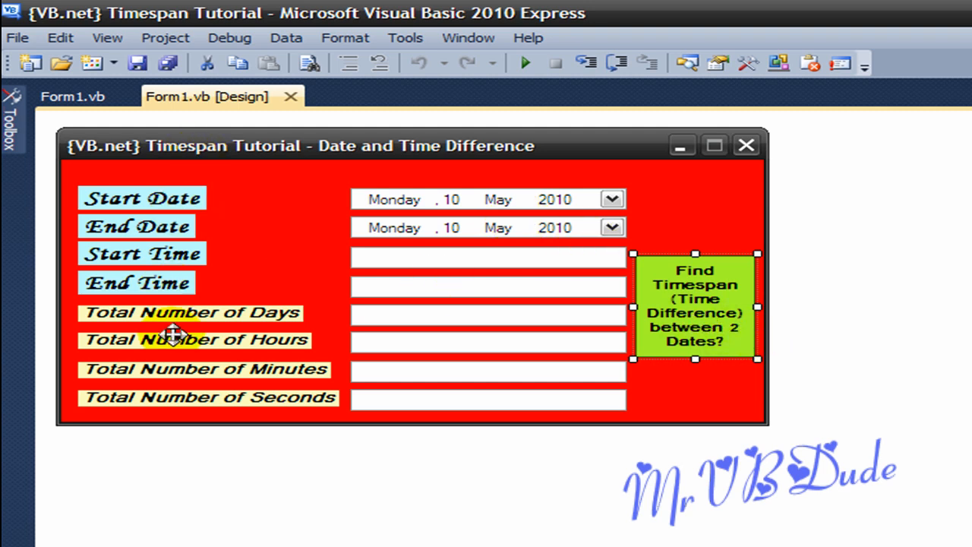
{"action": "mouse_move", "coordinate": [188, 391]}
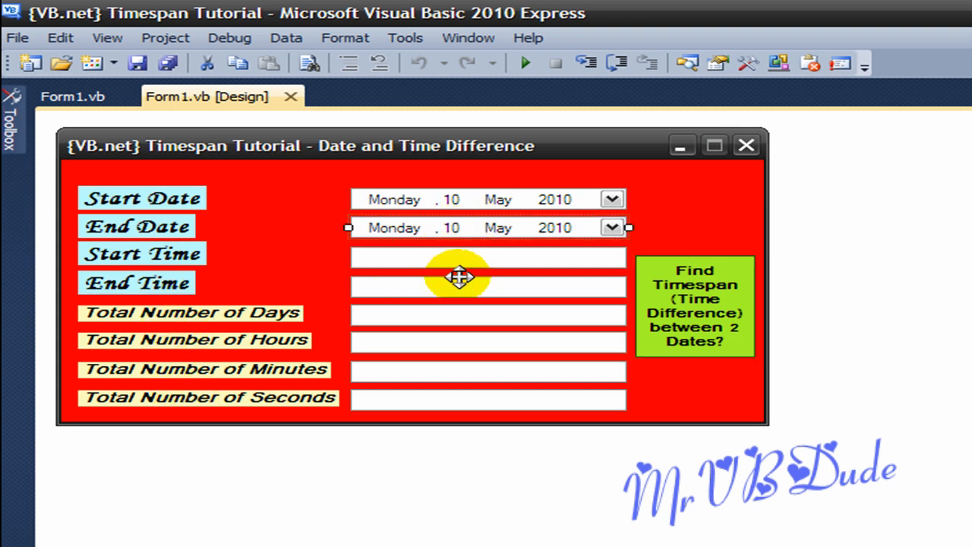
{"action": "mouse_move", "coordinate": [443, 276]}
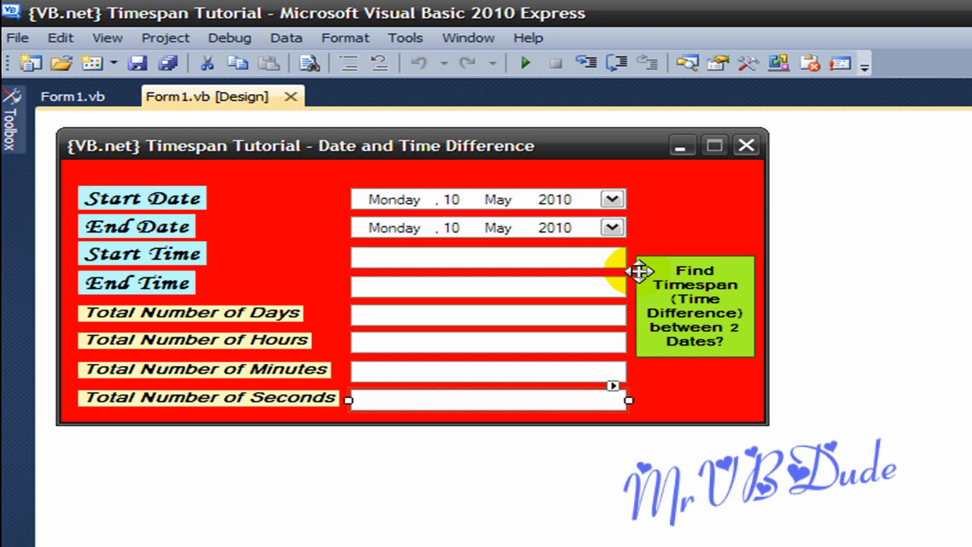
{"action": "mouse_move", "coordinate": [650, 195]}
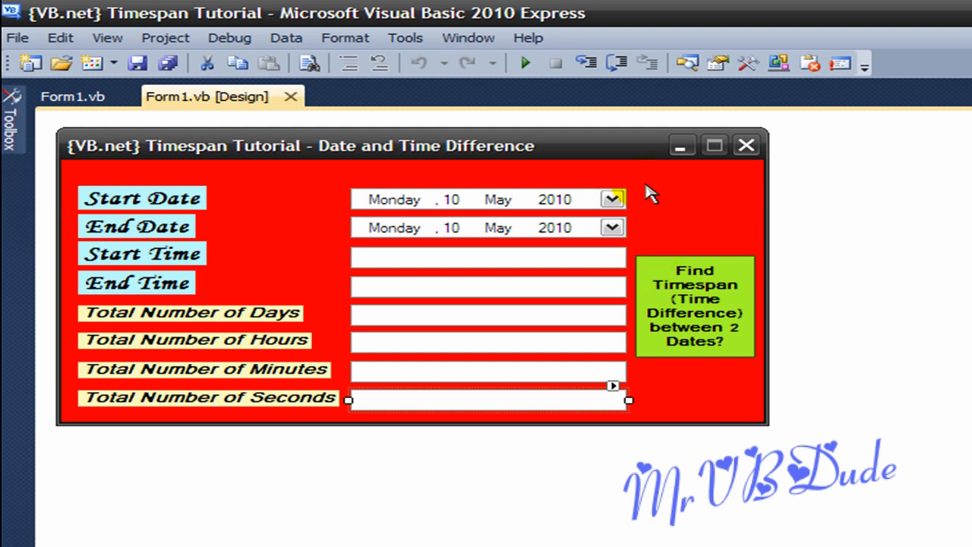
{"action": "left_click", "coordinate": [486, 199]}
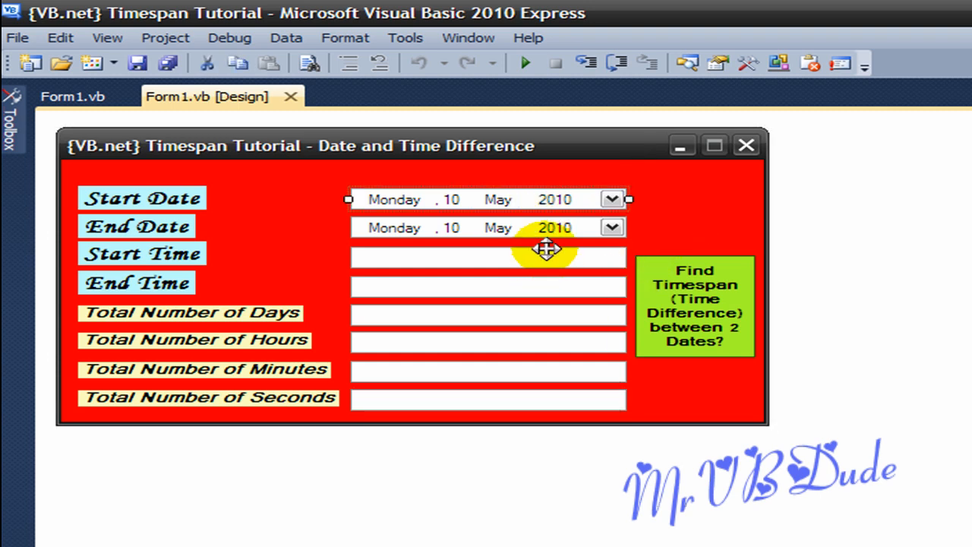
{"action": "mouse_move", "coordinate": [731, 295]}
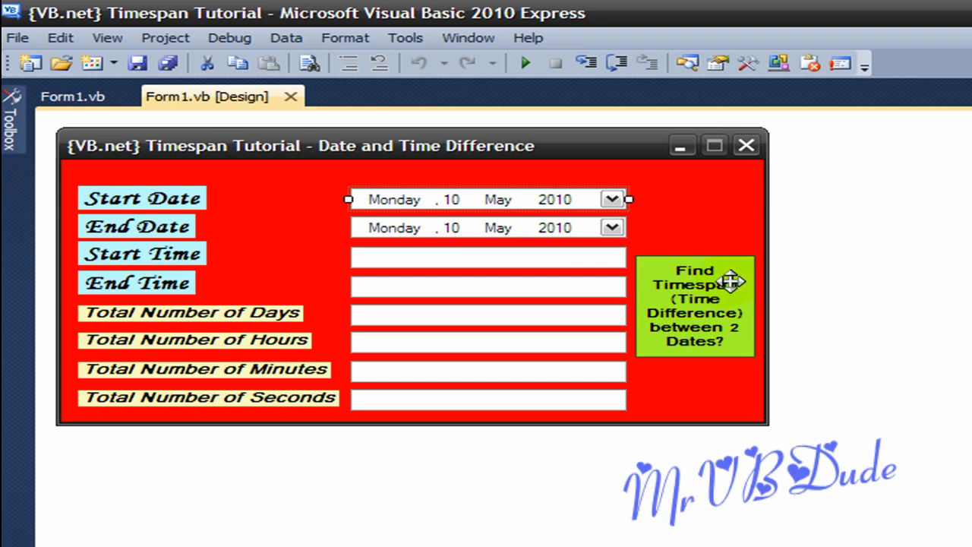
{"action": "mouse_move", "coordinate": [580, 225]}
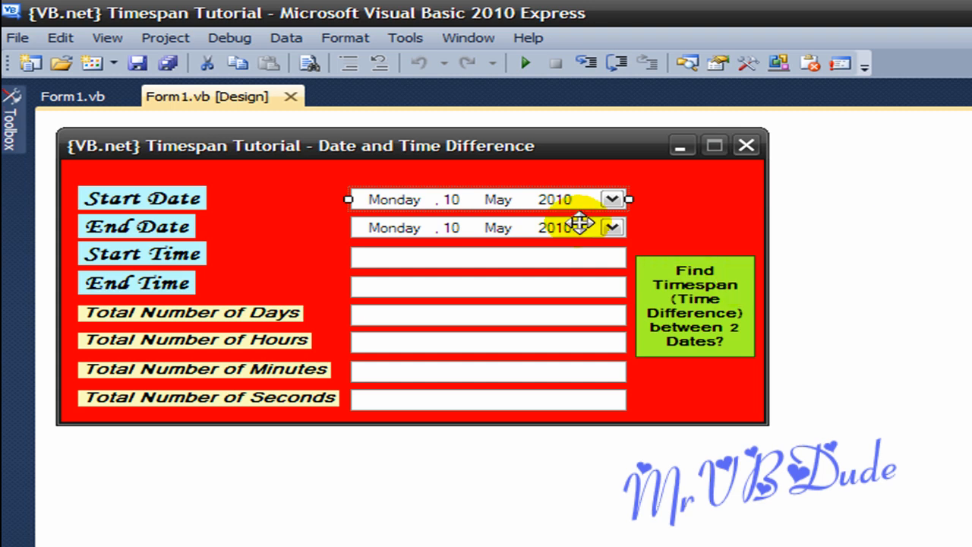
{"action": "left_click", "coordinate": [693, 306]}
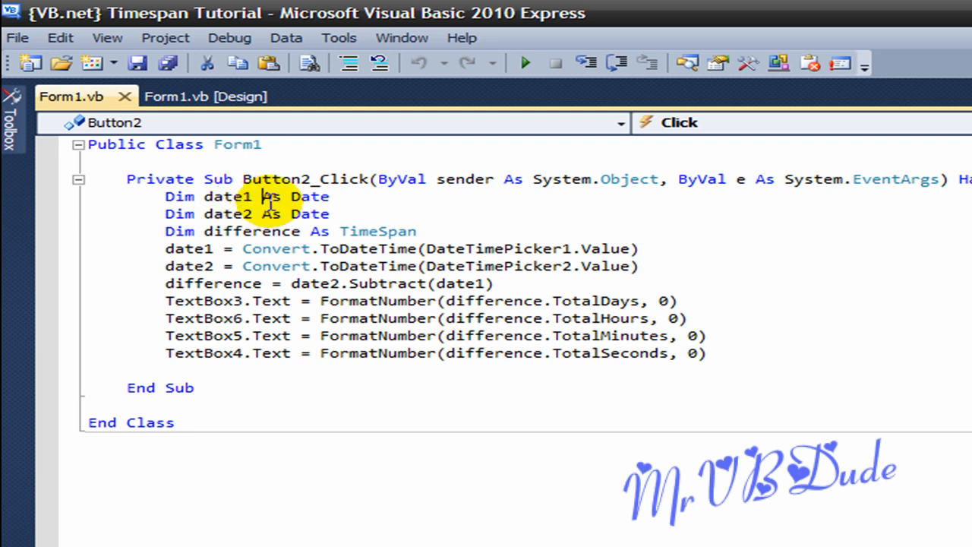
{"action": "left_click", "coordinate": [195, 97]}
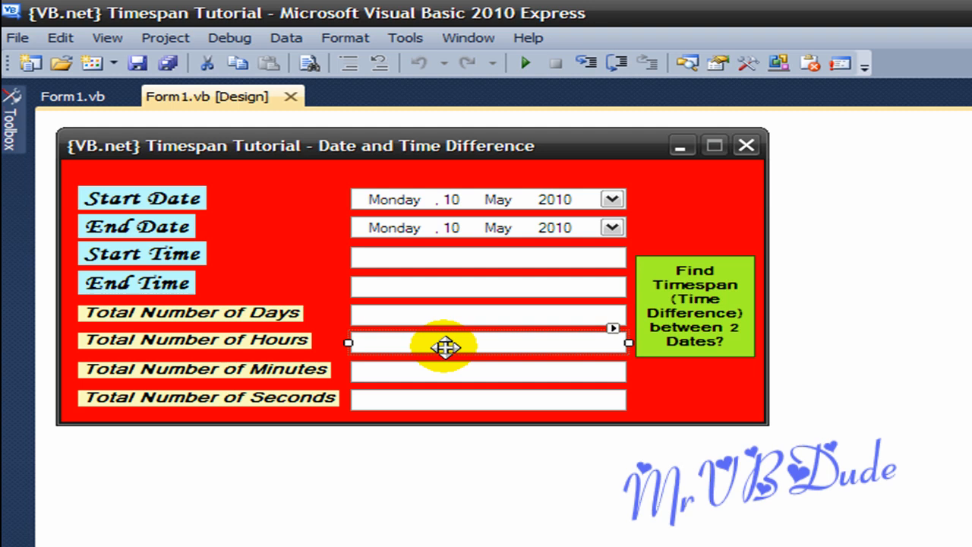
{"action": "mouse_move", "coordinate": [442, 376]}
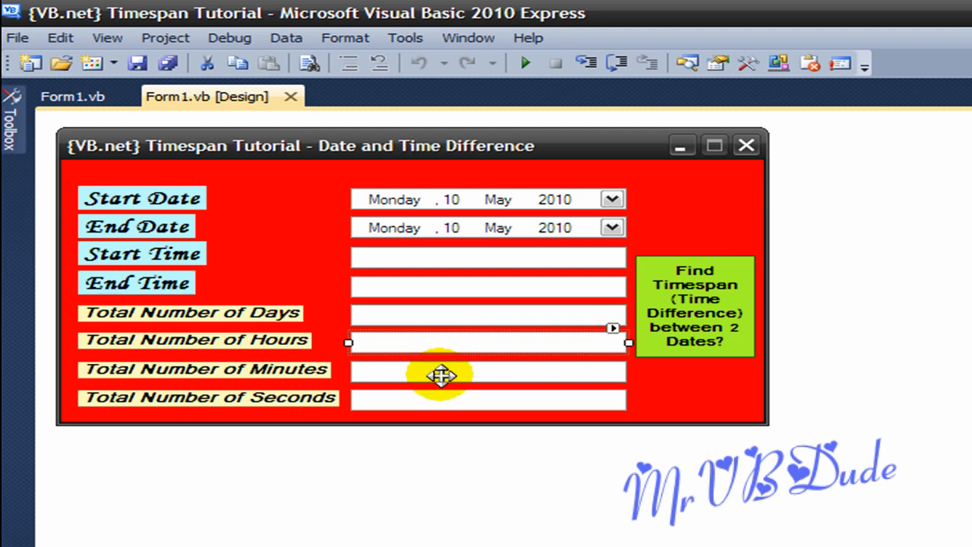
{"action": "left_click", "coordinate": [441, 372]}
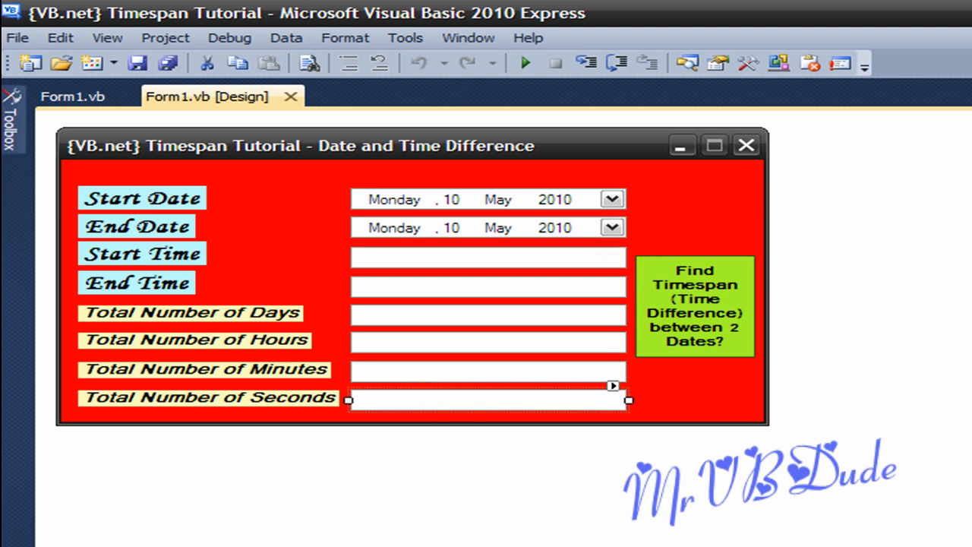
{"action": "left_click", "coordinate": [555, 198]}
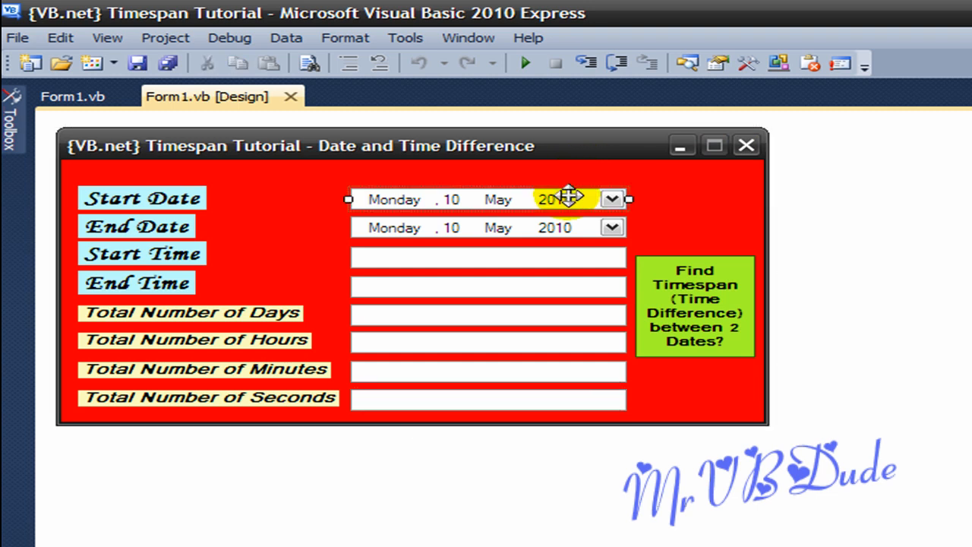
{"action": "mouse_move", "coordinate": [717, 17]}
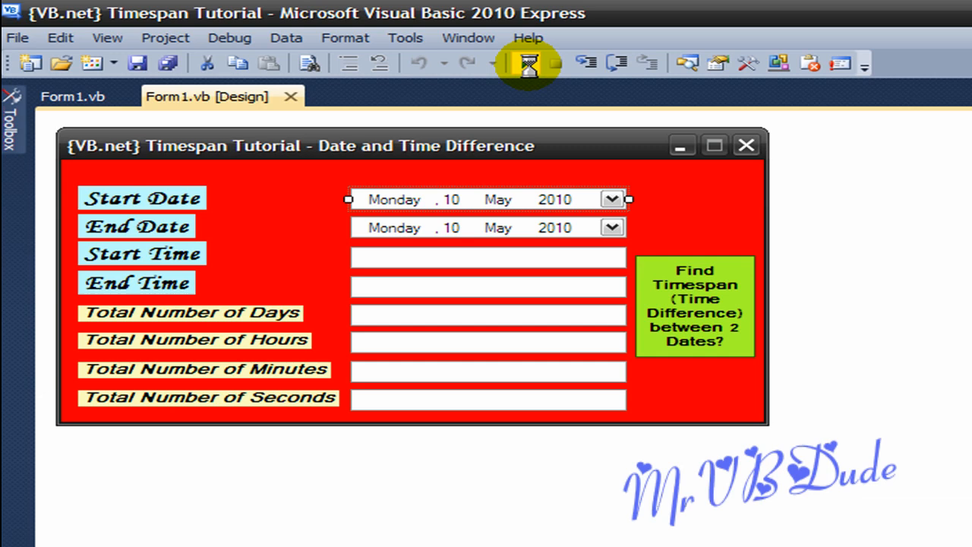
- Run the form, keep Start Date 10 May 2010 and set End Date to 12 May 2010
{"action": "left_click", "coordinate": [523, 63]}
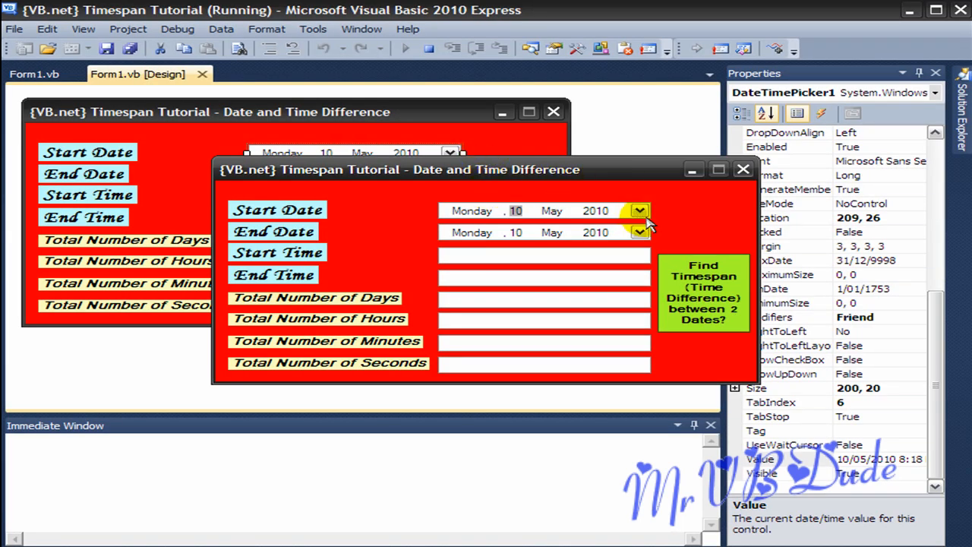
{"action": "left_click", "coordinate": [638, 209]}
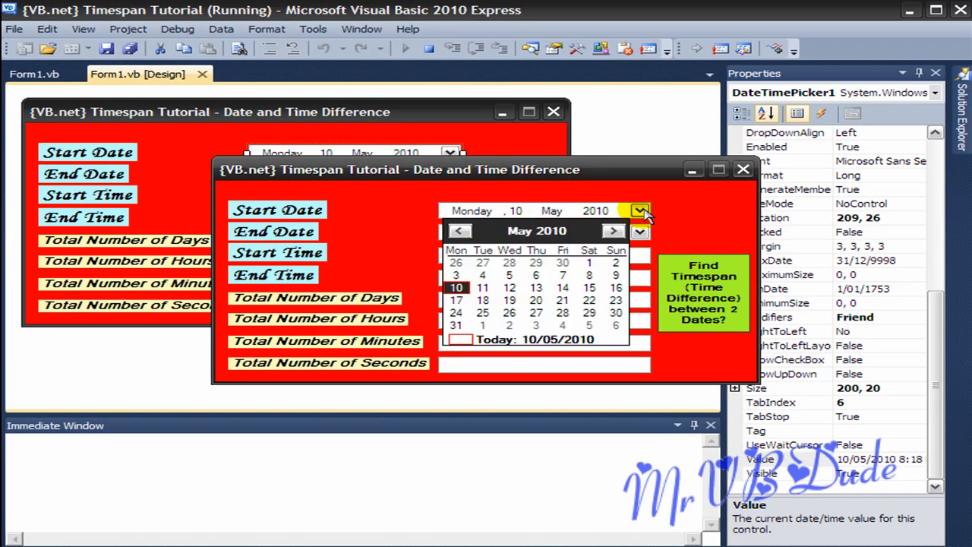
{"action": "left_click", "coordinate": [641, 210]}
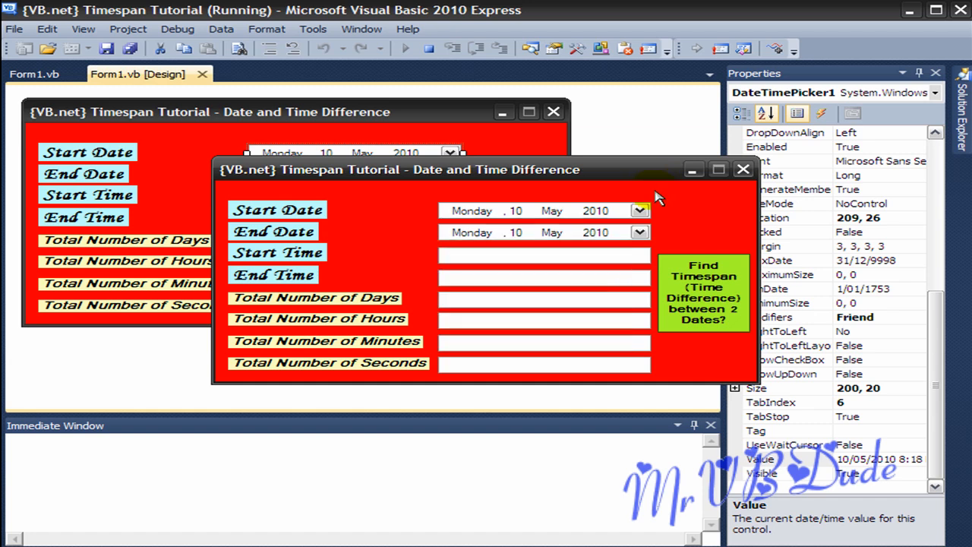
{"action": "left_click", "coordinate": [640, 232]}
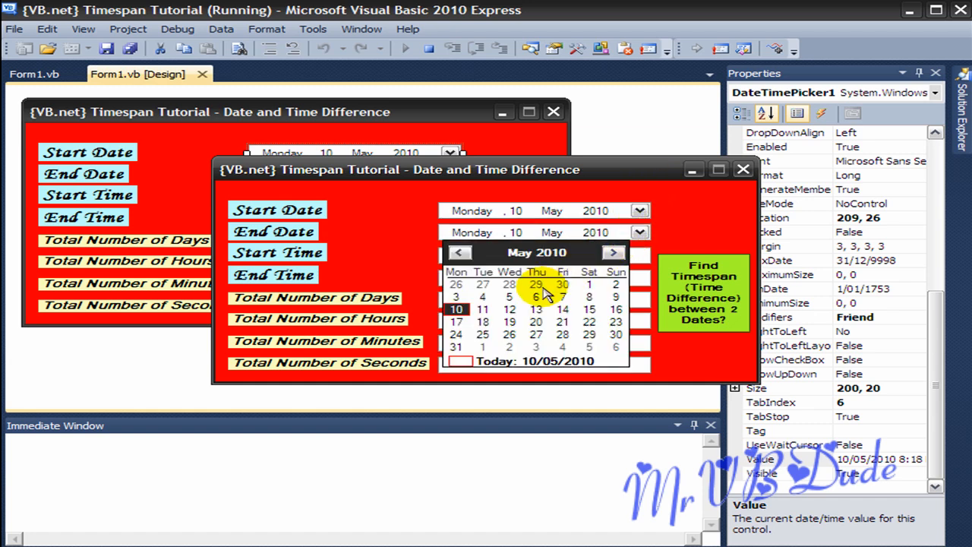
{"action": "left_click", "coordinate": [508, 310]}
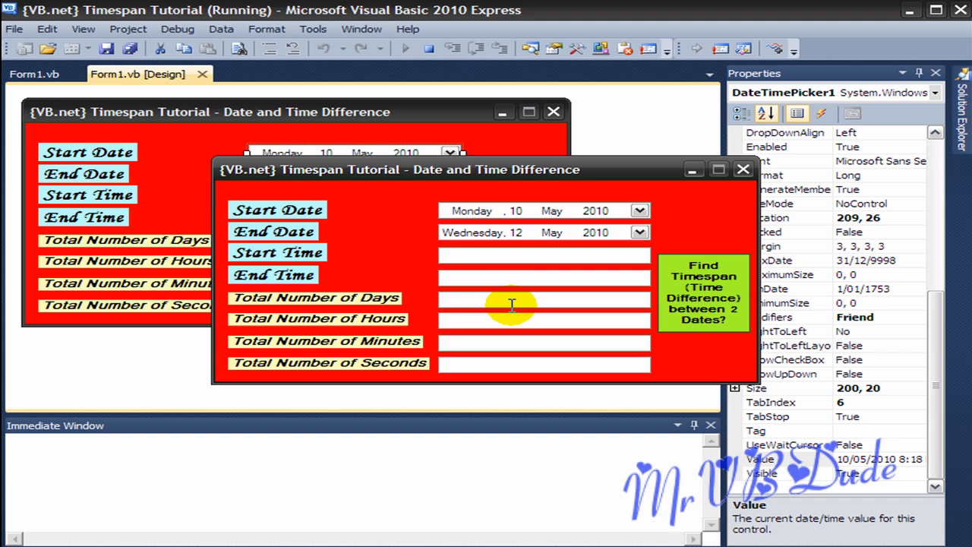
{"action": "mouse_move", "coordinate": [695, 272]}
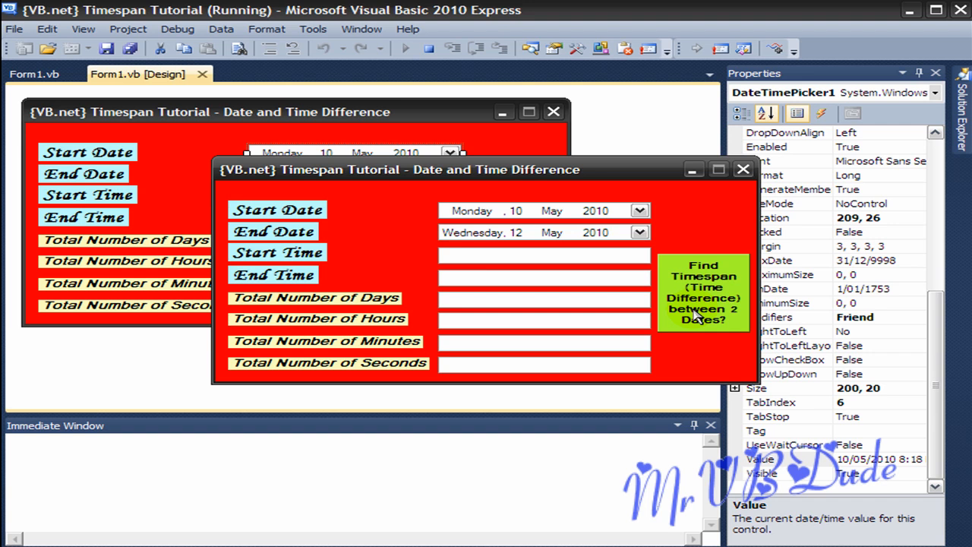
- Calculate the timespan: 2 days, 48 hours, 2,880 minutes and 172,800 seconds
{"action": "left_click", "coordinate": [701, 291]}
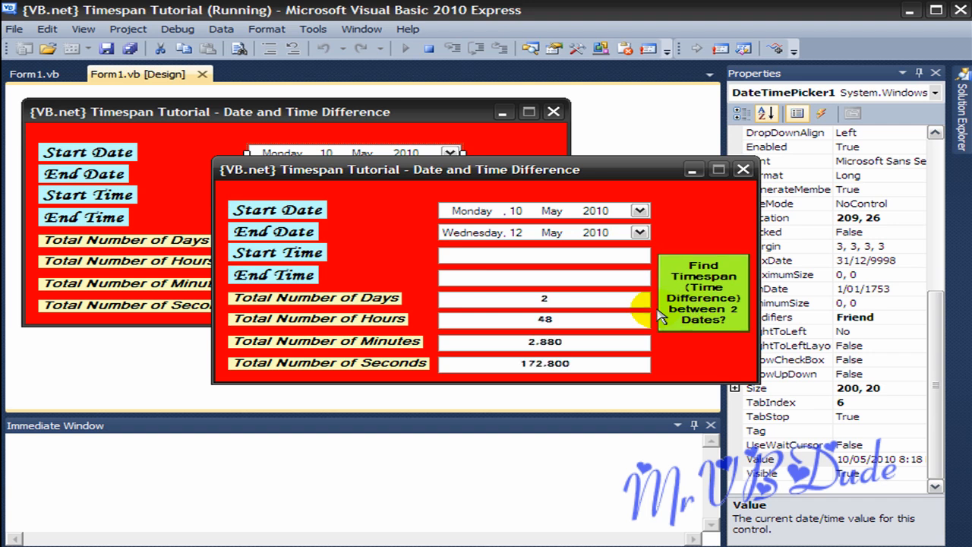
{"action": "mouse_move", "coordinate": [462, 298]}
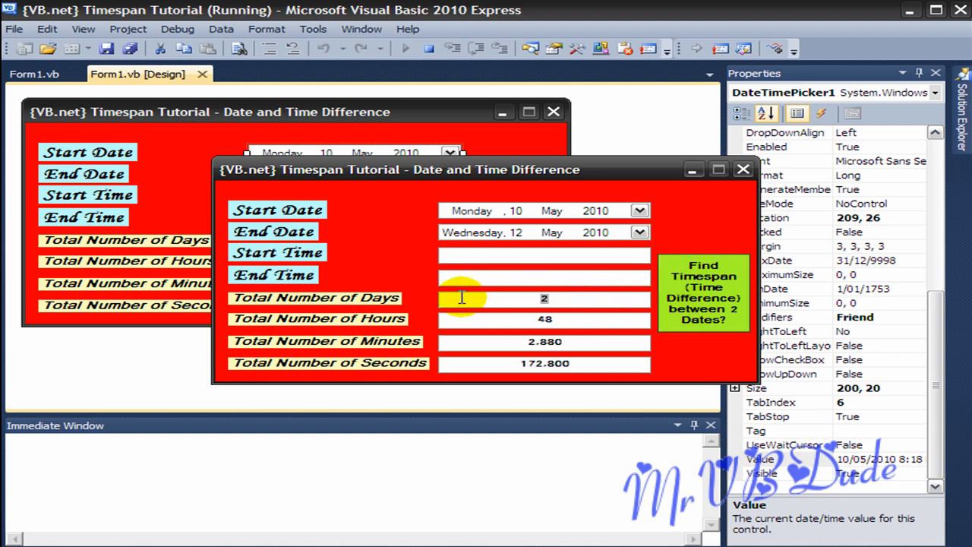
{"action": "mouse_move", "coordinate": [604, 322]}
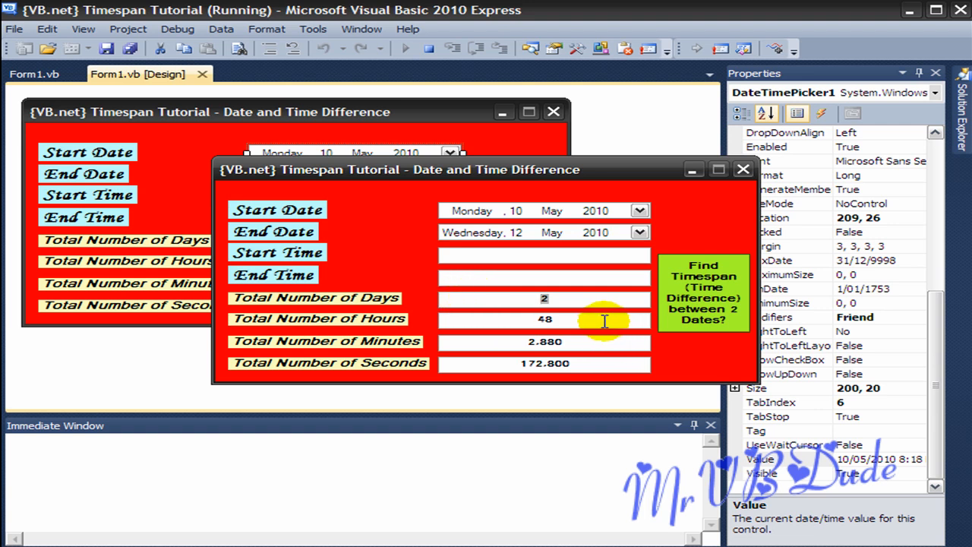
{"action": "double_click", "coordinate": [543, 319]}
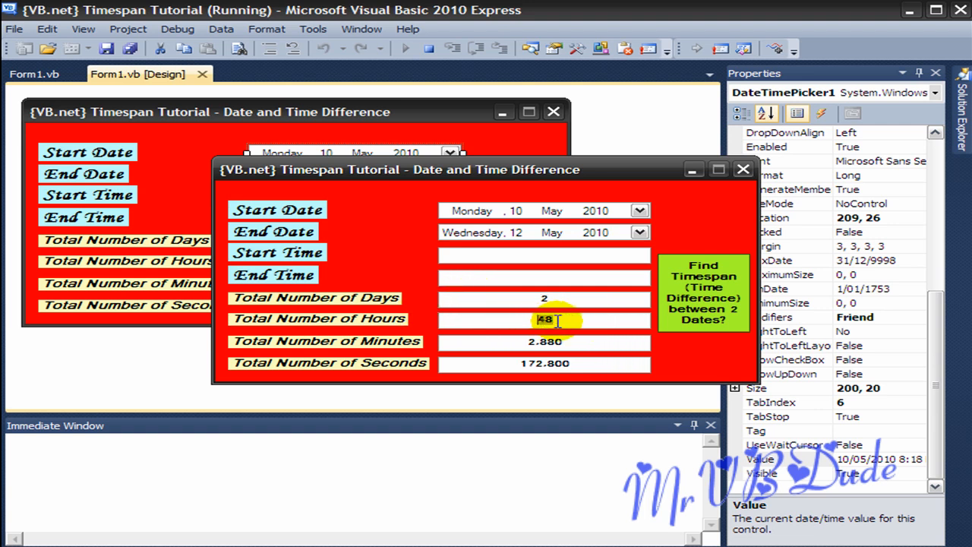
{"action": "left_click", "coordinate": [544, 341]}
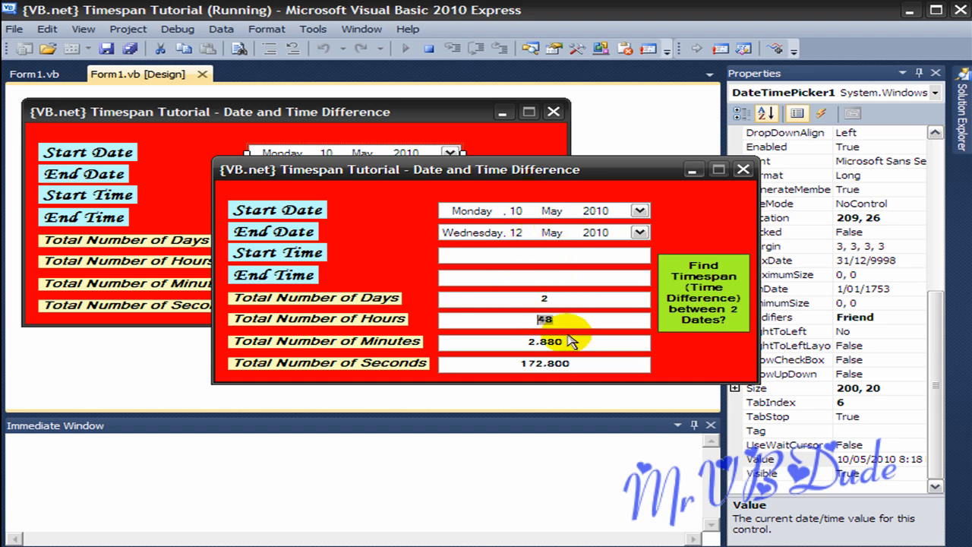
{"action": "mouse_move", "coordinate": [656, 380]}
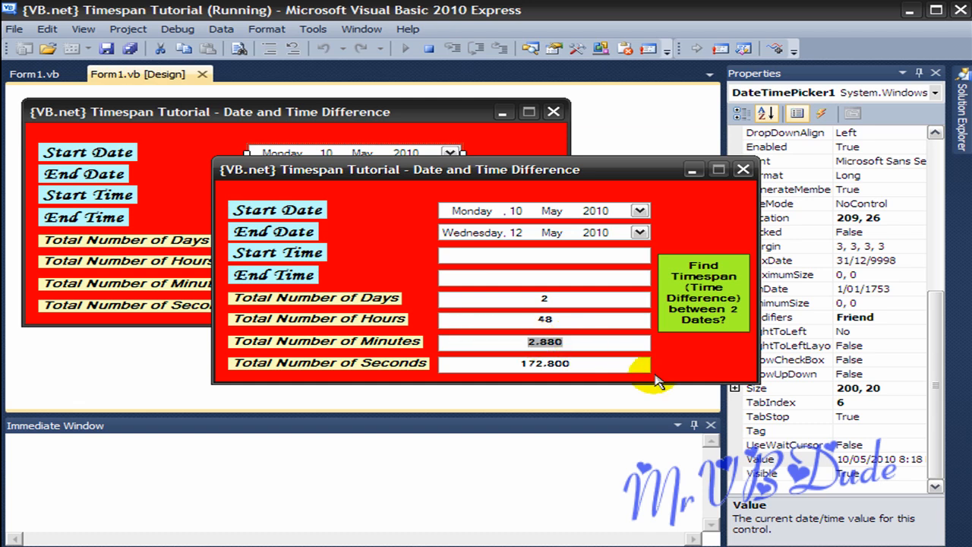
{"action": "mouse_move", "coordinate": [619, 361]}
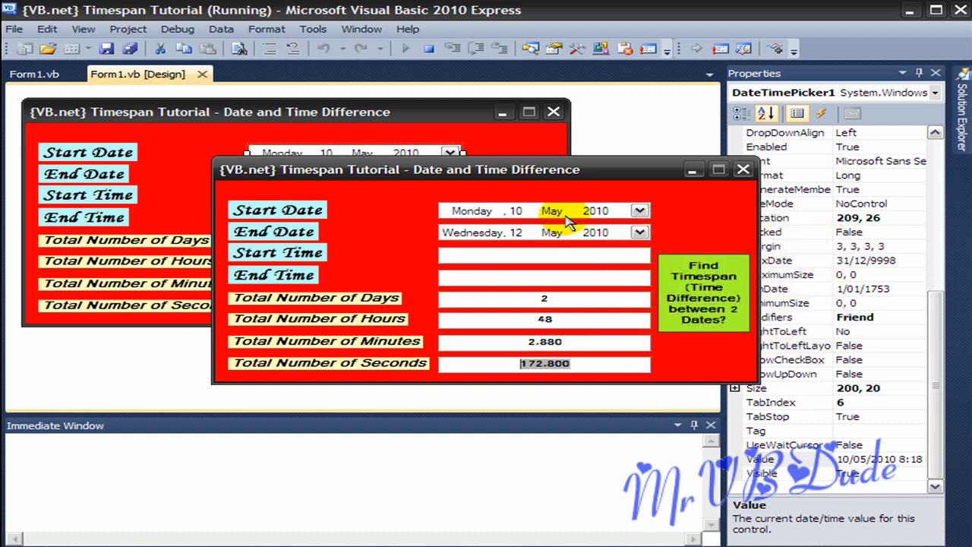
{"action": "mouse_move", "coordinate": [562, 220]}
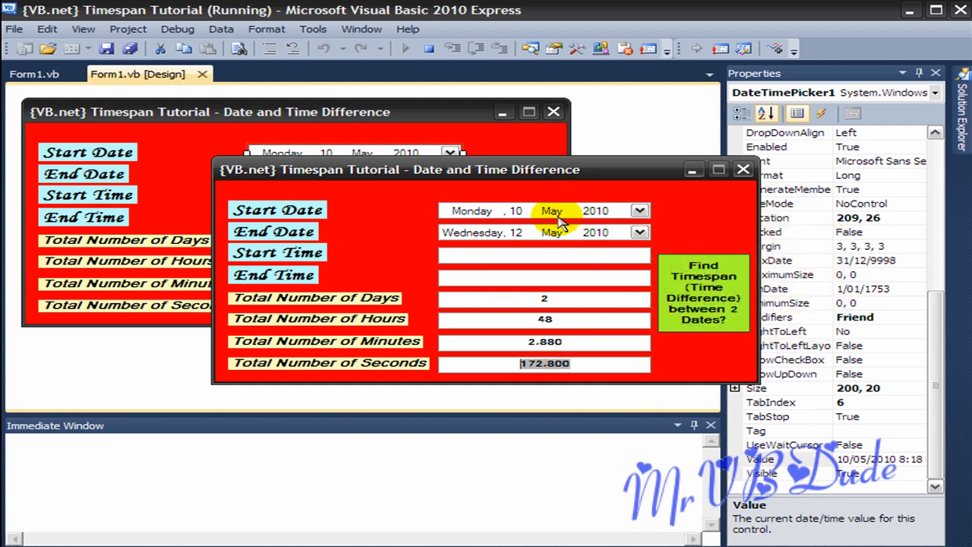
{"action": "mouse_move", "coordinate": [743, 169]}
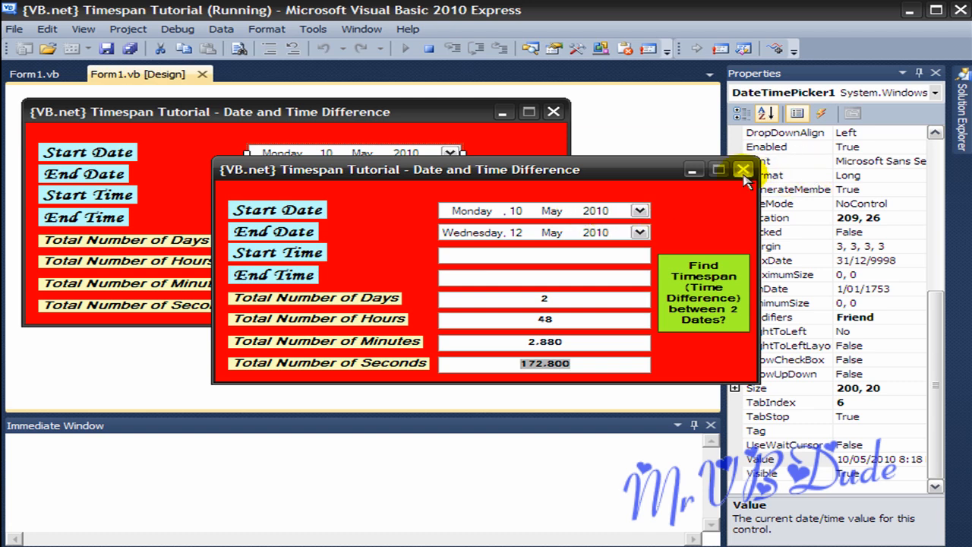
- Close the running form and return to the Find Timespan button's click handler code
{"action": "left_click", "coordinate": [743, 170]}
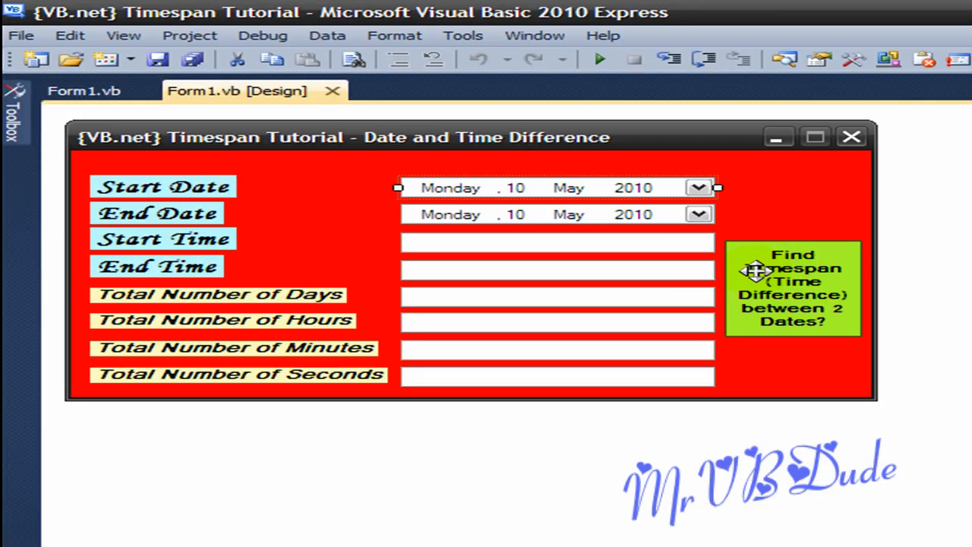
{"action": "left_click", "coordinate": [792, 288]}
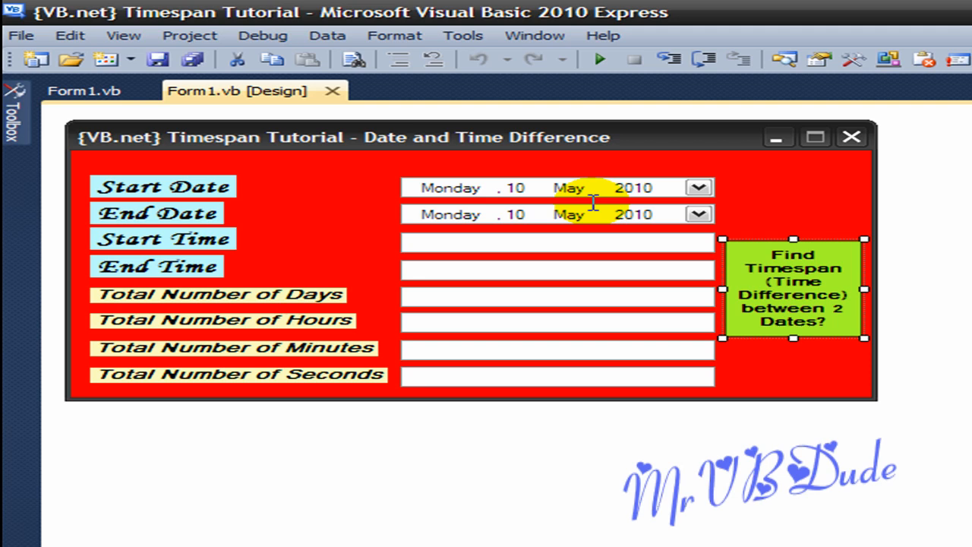
{"action": "left_click", "coordinate": [84, 92]}
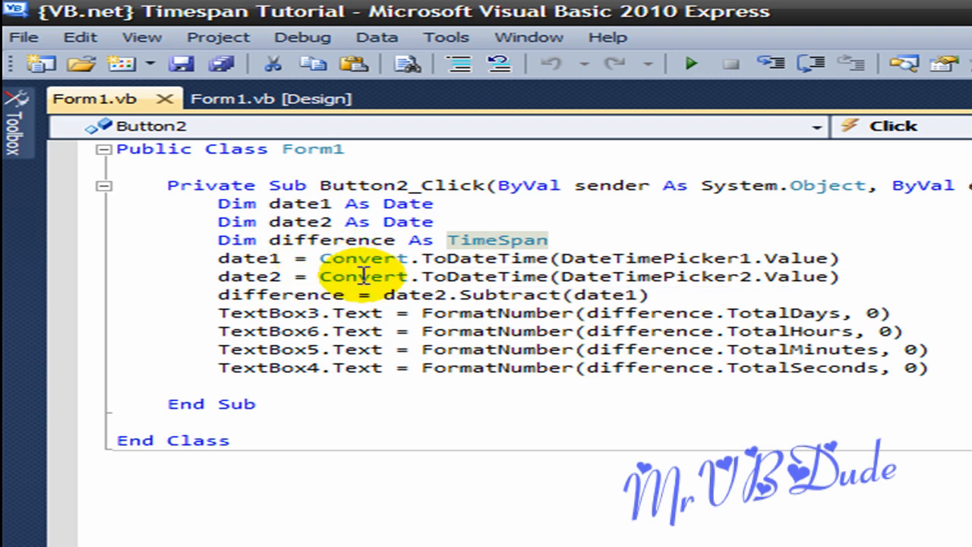
{"action": "mouse_move", "coordinate": [505, 258]}
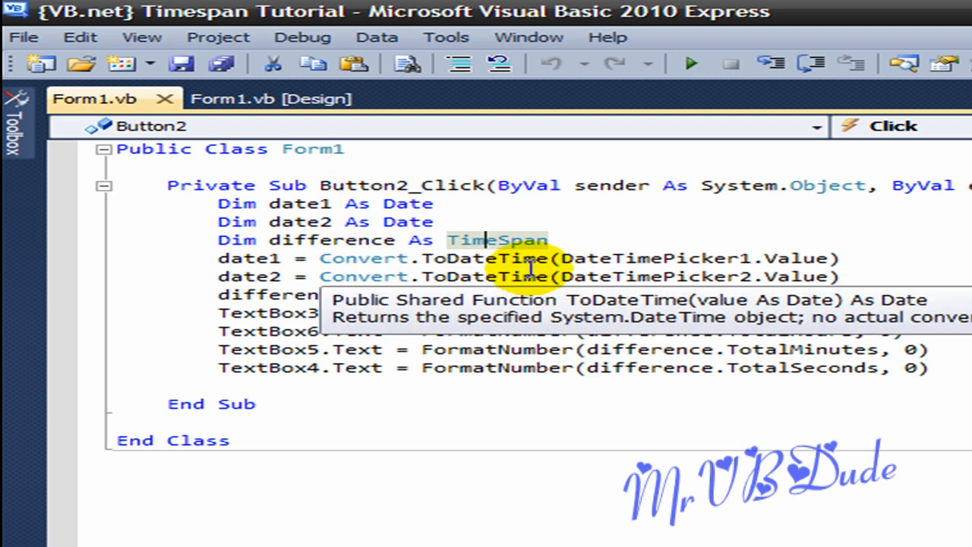
{"action": "mouse_move", "coordinate": [546, 292]}
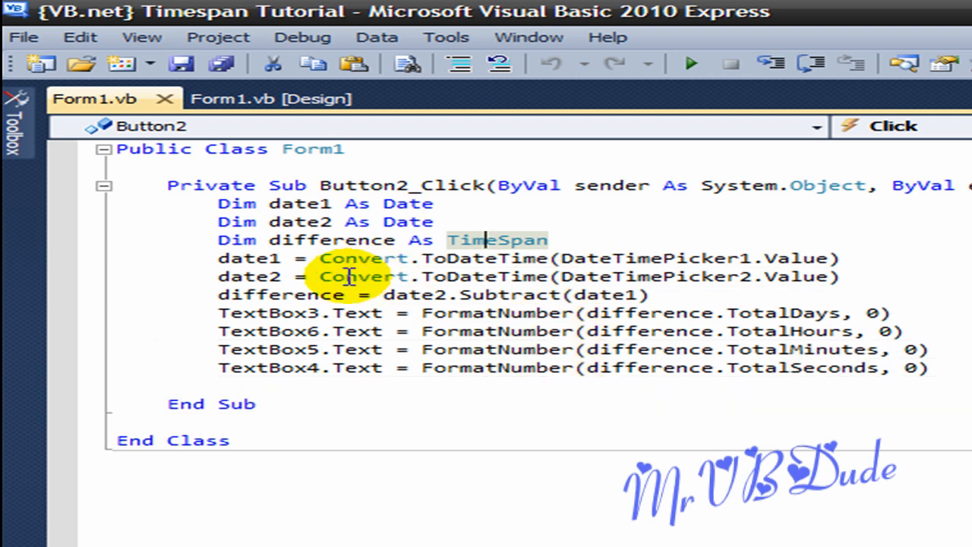
{"action": "mouse_move", "coordinate": [486, 277]}
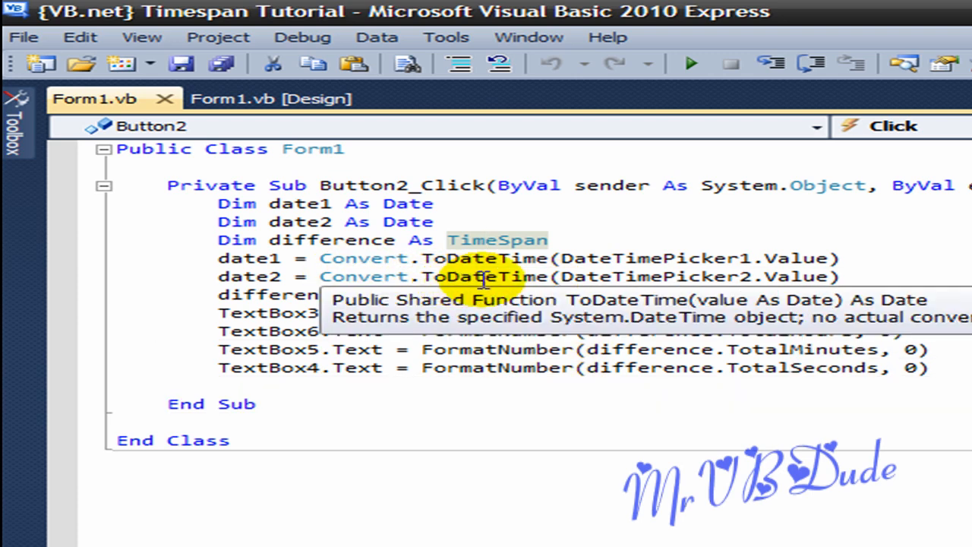
{"action": "mouse_move", "coordinate": [580, 276]}
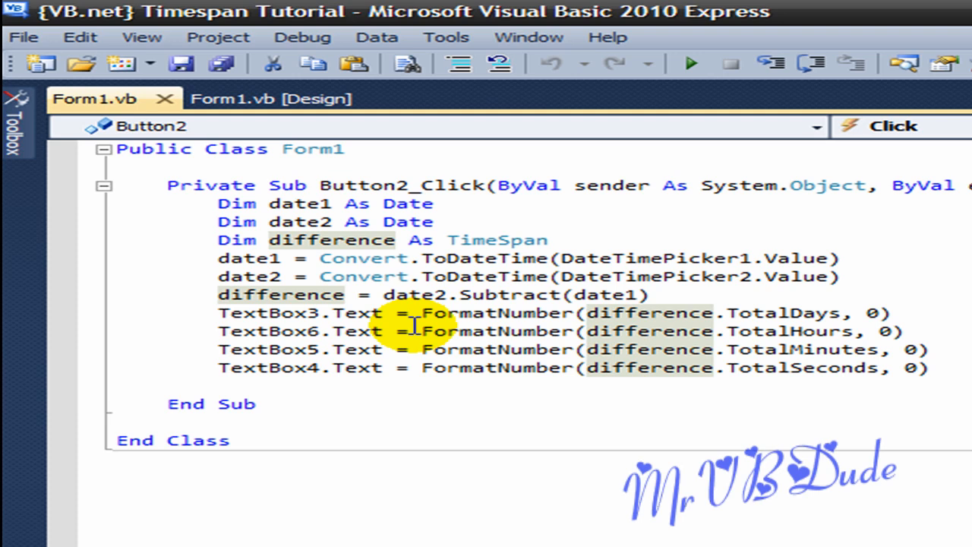
{"action": "mouse_move", "coordinate": [251, 276]}
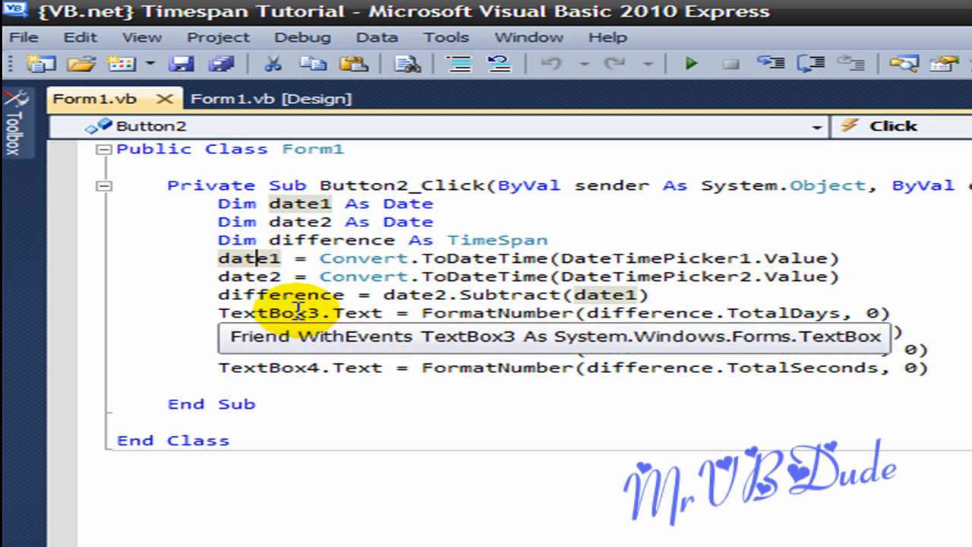
{"action": "left_click", "coordinate": [270, 98]}
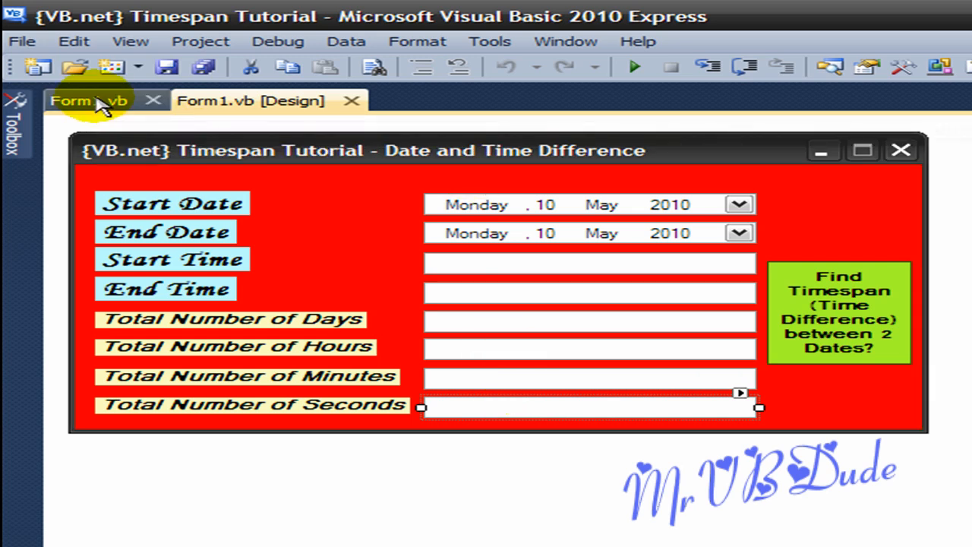
{"action": "left_click", "coordinate": [88, 100]}
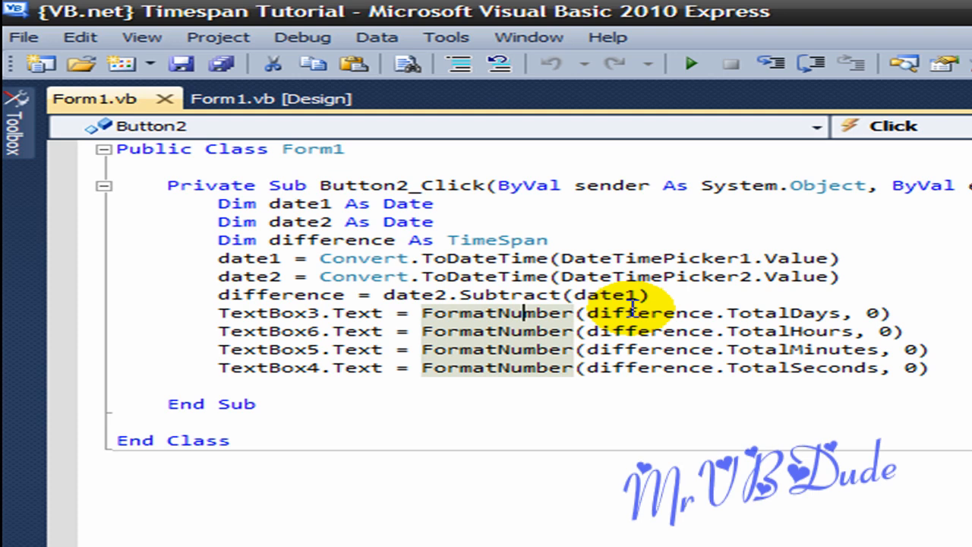
{"action": "mouse_move", "coordinate": [706, 341]}
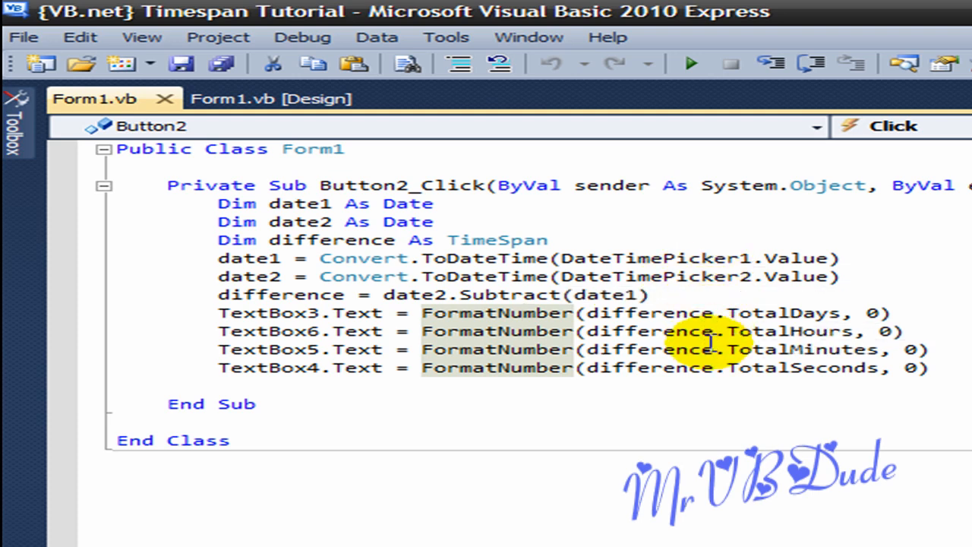
{"action": "mouse_move", "coordinate": [752, 313]}
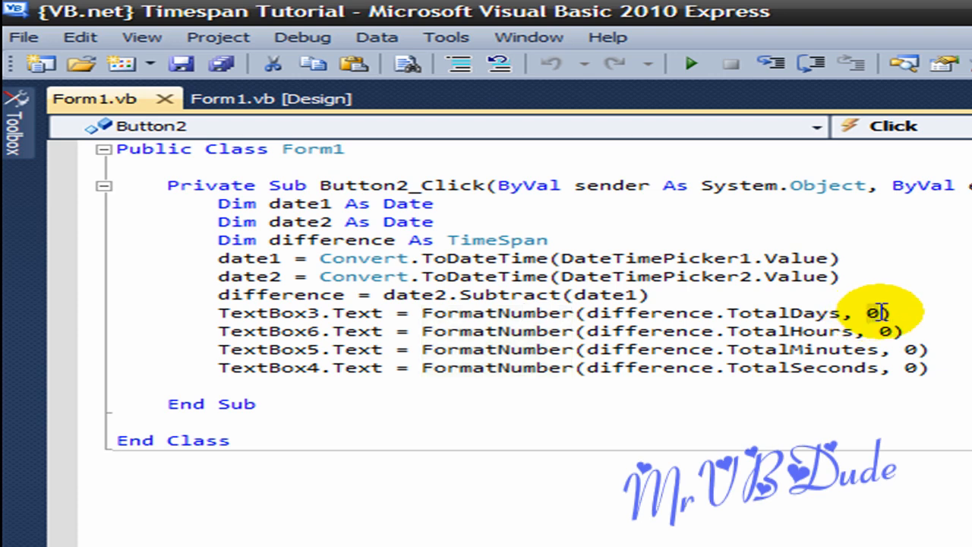
- Revert the stray edit to the 0 decimal-places argument on the days FormatNumber line
{"action": "type", "text": "2"}
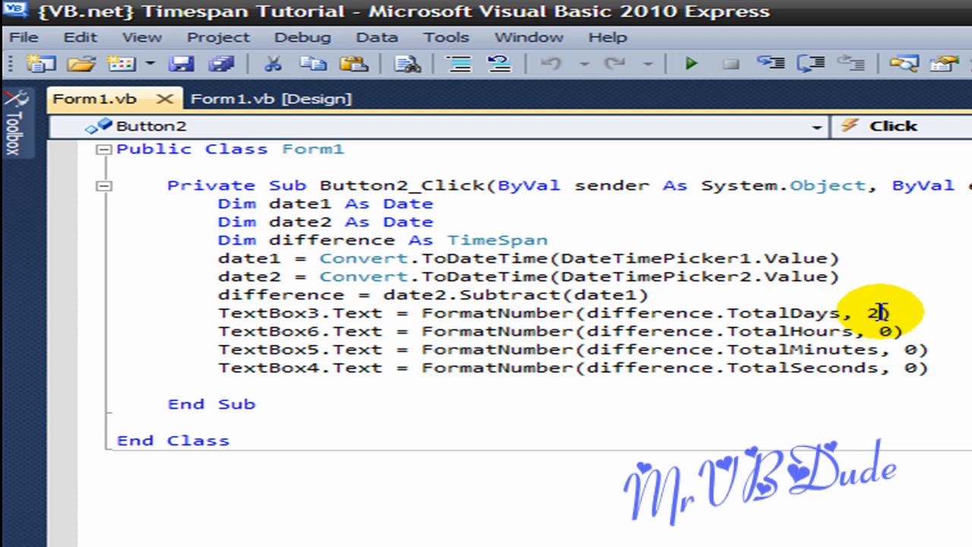
{"action": "key", "text": "Backspace"}
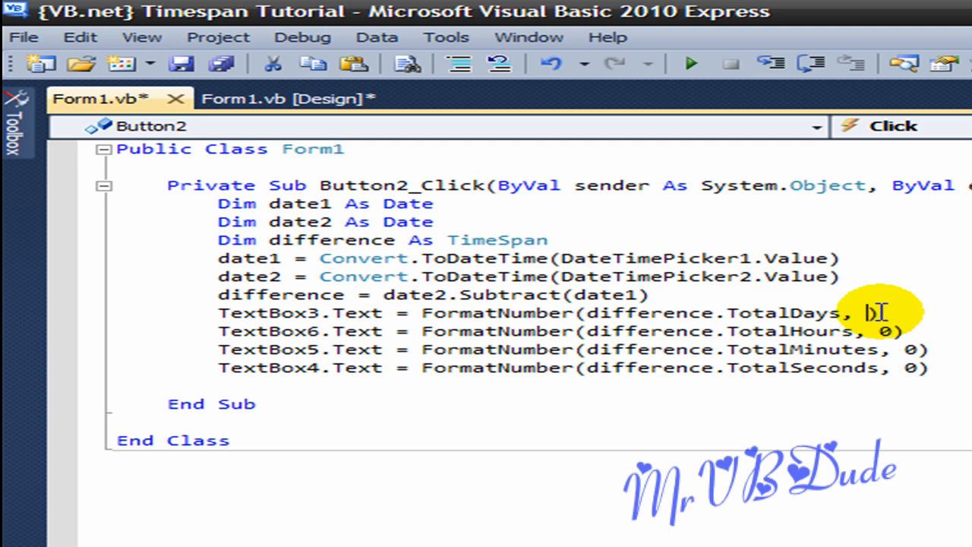
{"action": "mouse_move", "coordinate": [878, 286]}
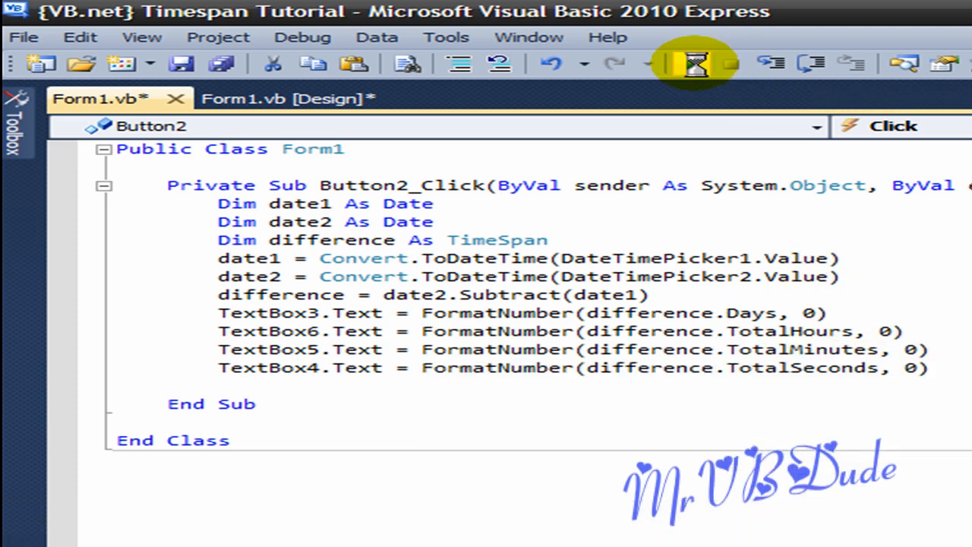
{"action": "left_click", "coordinate": [691, 63]}
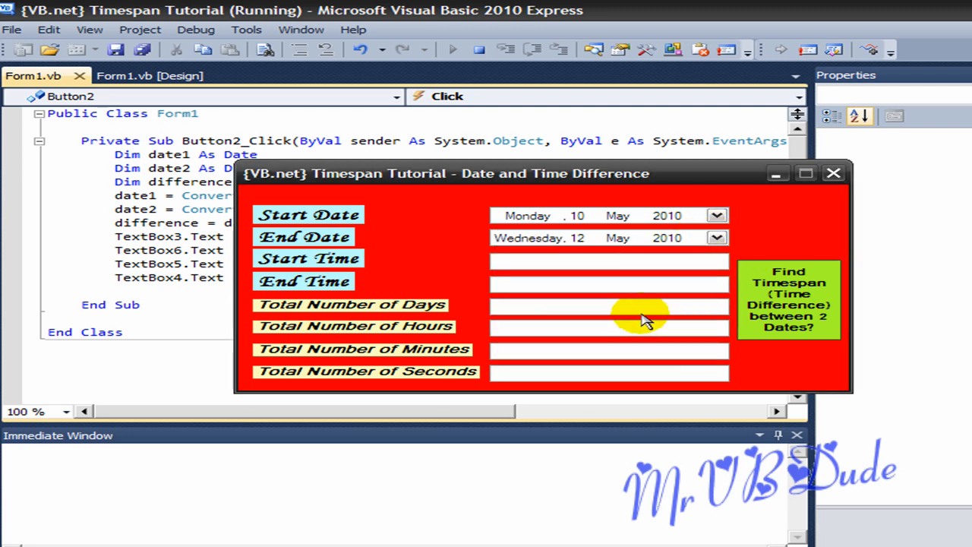
{"action": "left_click", "coordinate": [788, 299]}
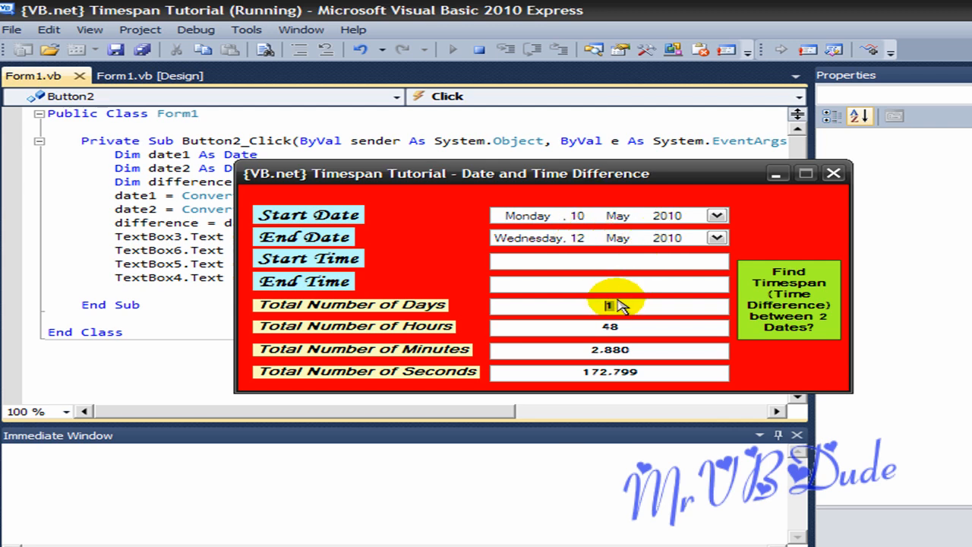
{"action": "mouse_move", "coordinate": [835, 182]}
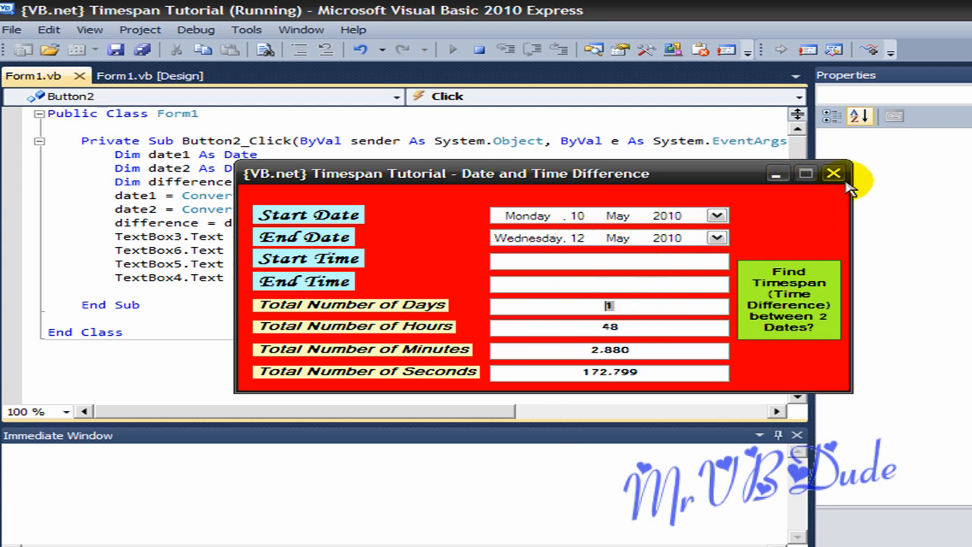
{"action": "left_click", "coordinate": [832, 173]}
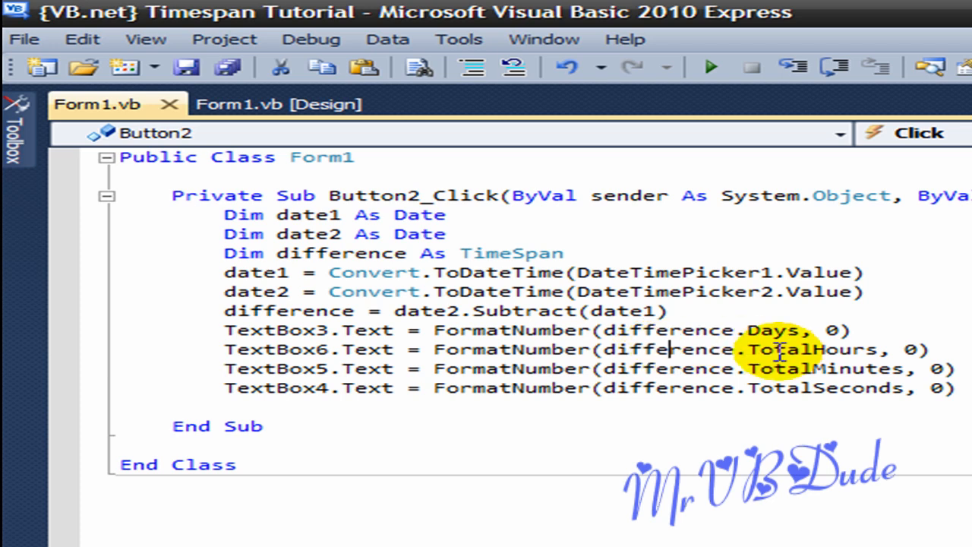
{"action": "mouse_move", "coordinate": [717, 328]}
{"action": "type", "text": "Total"}
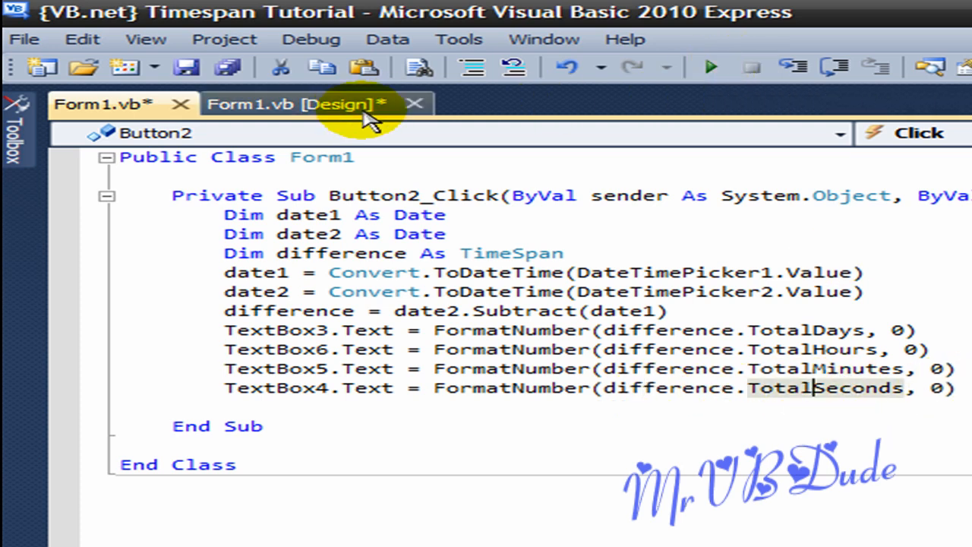
- Return to the Form1.vb design view after restoring difference.TotalDays
{"action": "left_click", "coordinate": [296, 103]}
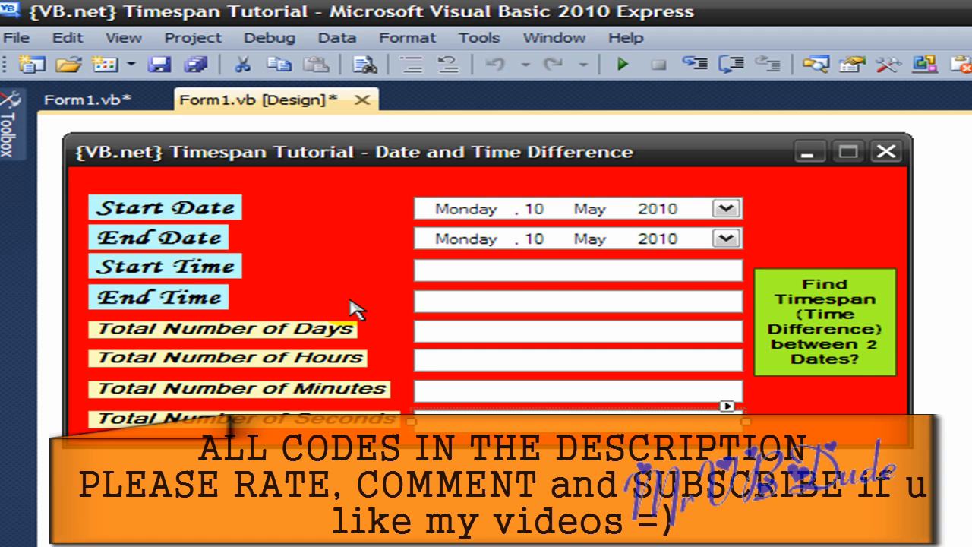